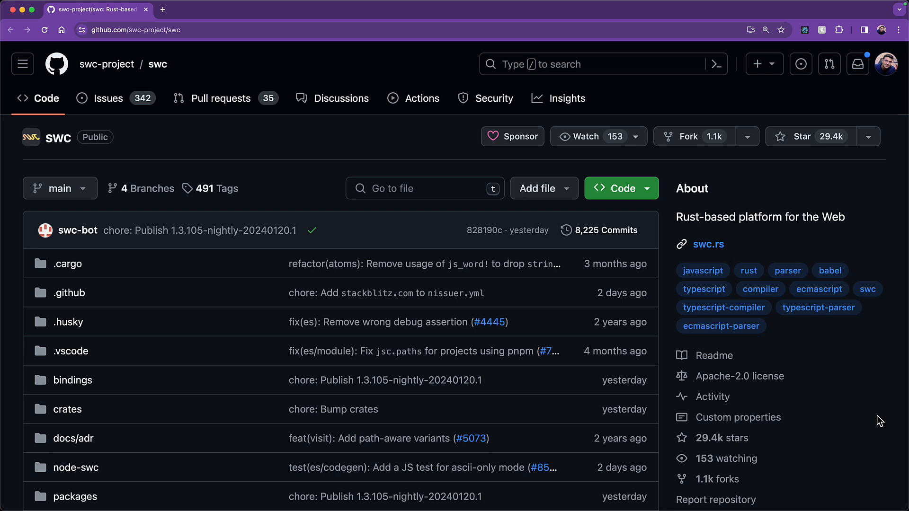
# Step: Navigate from swc-project/swc to the microsoft/TypeScript repository's checker.ts file
pyautogui.click(211, 10)
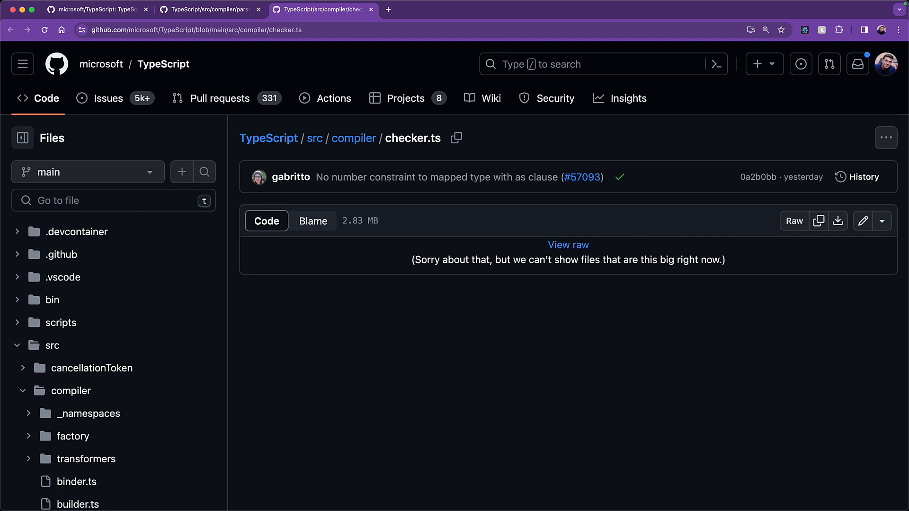
# Step: Open checker.ts raw in a new tab and scroll to the TypeFacts enum and import-alias functions
pyautogui.click(568, 245)
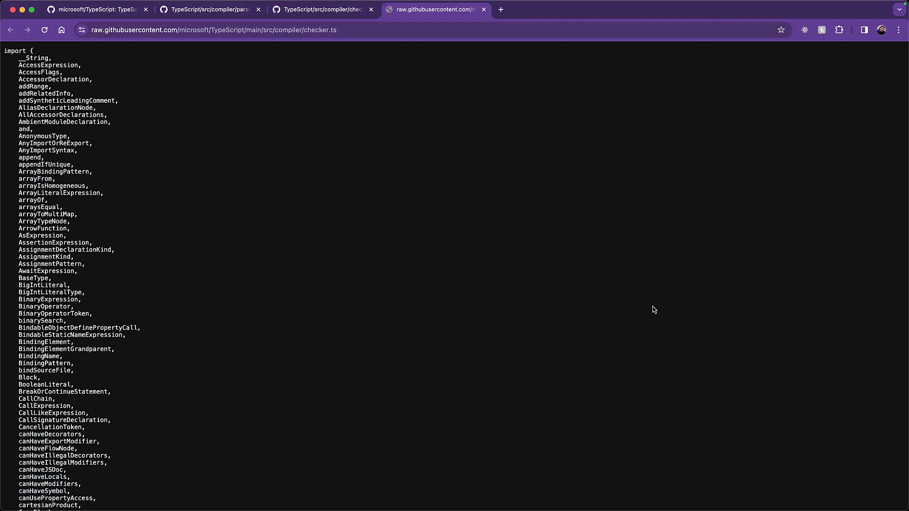
pyautogui.scroll(-3)
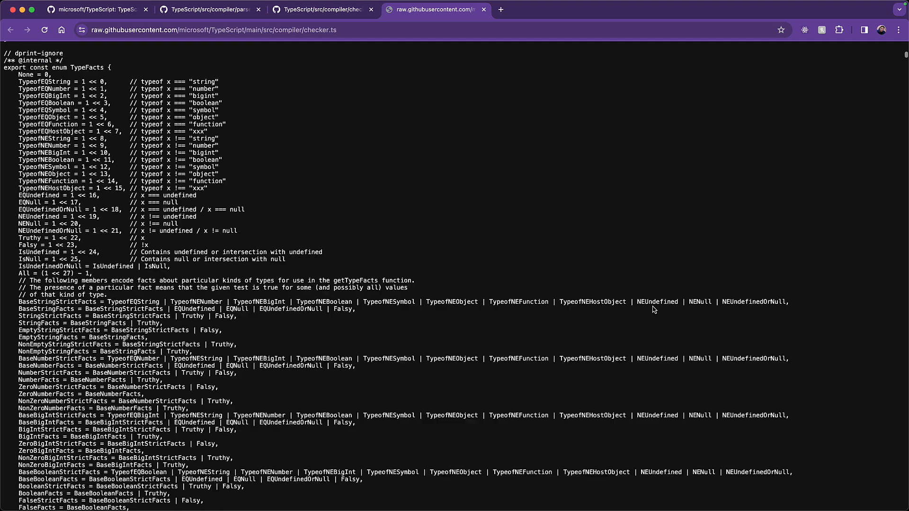
pyautogui.scroll(-3)
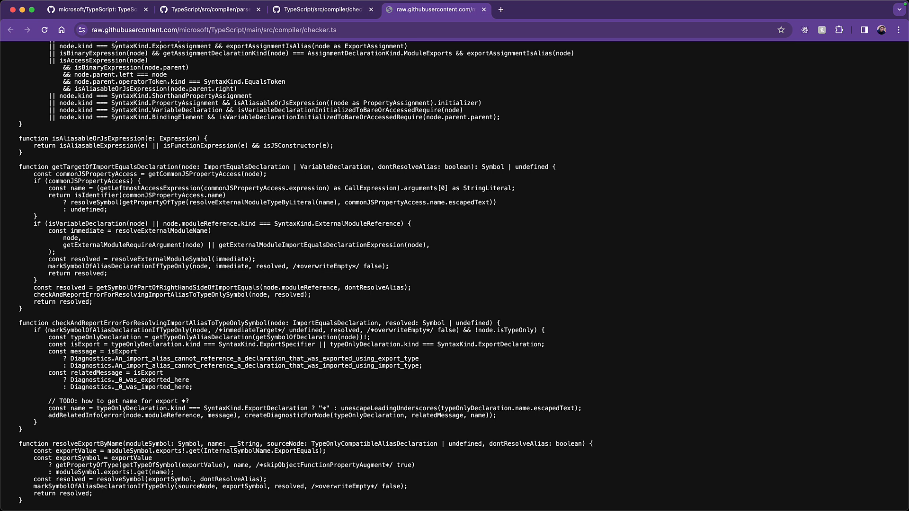
pyautogui.moveTo(215, 299)
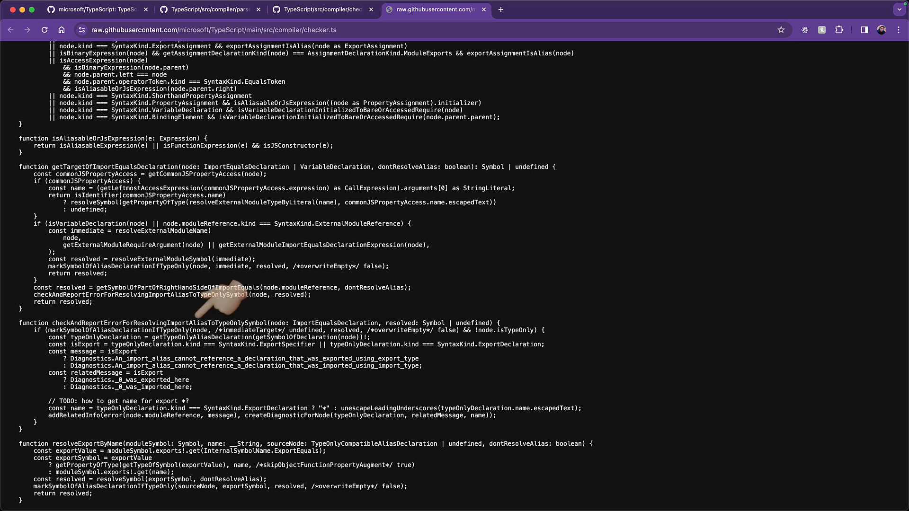
pyautogui.moveTo(217, 296)
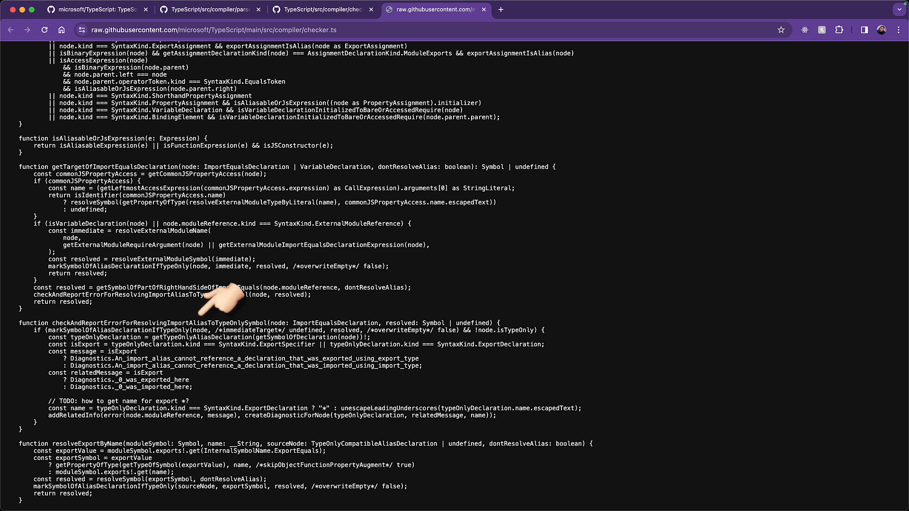